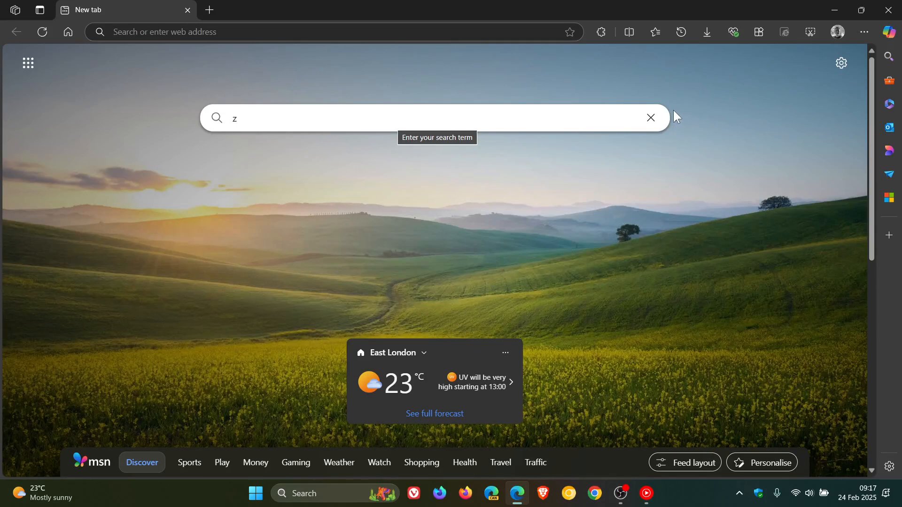
Clear the new tab's search box and bring up the Settings and more menu
{"action": "left_click", "coordinate": [650, 119]}
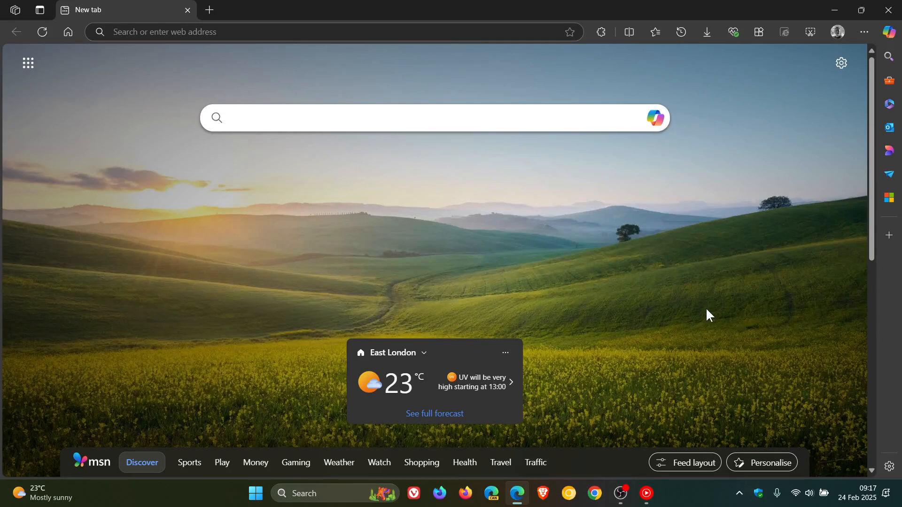
{"action": "mouse_move", "coordinate": [862, 33]}
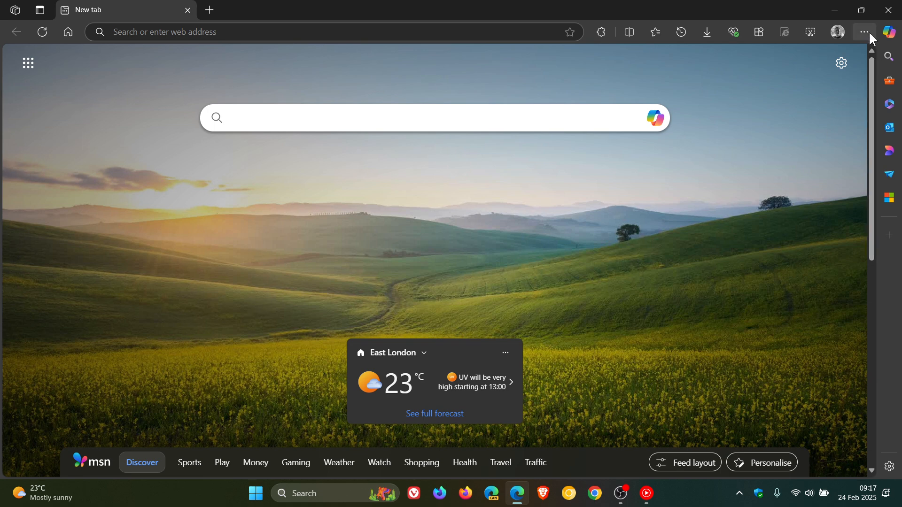
{"action": "left_click", "coordinate": [862, 32]}
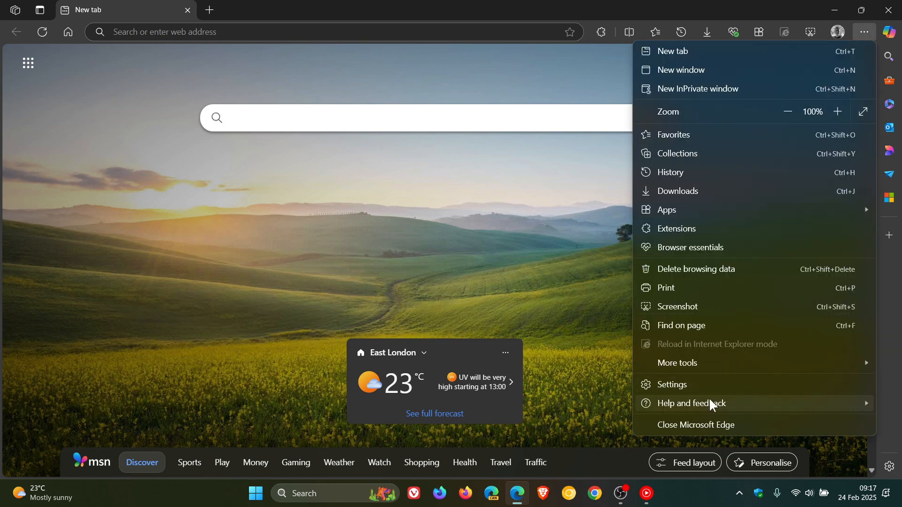
Go to About Microsoft Edge, which reports version 133.0.3065.82 and up to date
{"action": "left_click", "coordinate": [685, 403]}
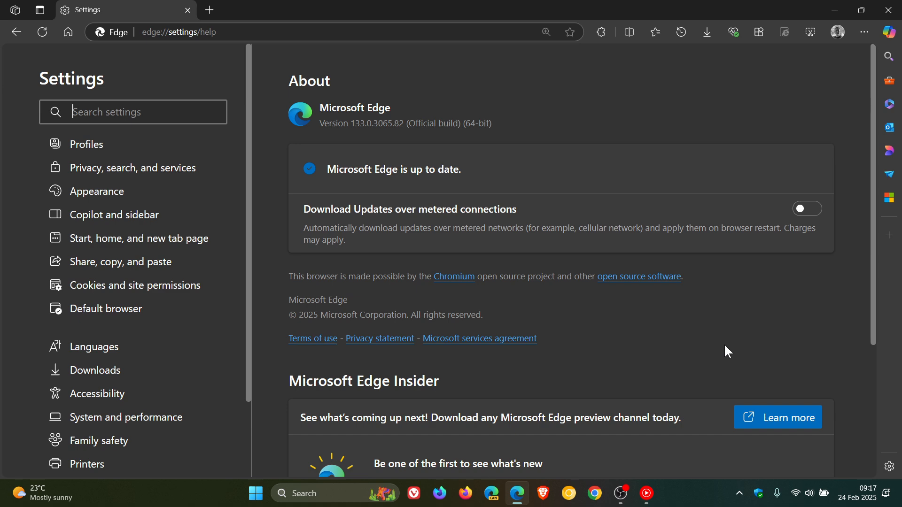
{"action": "mouse_move", "coordinate": [623, 289]}
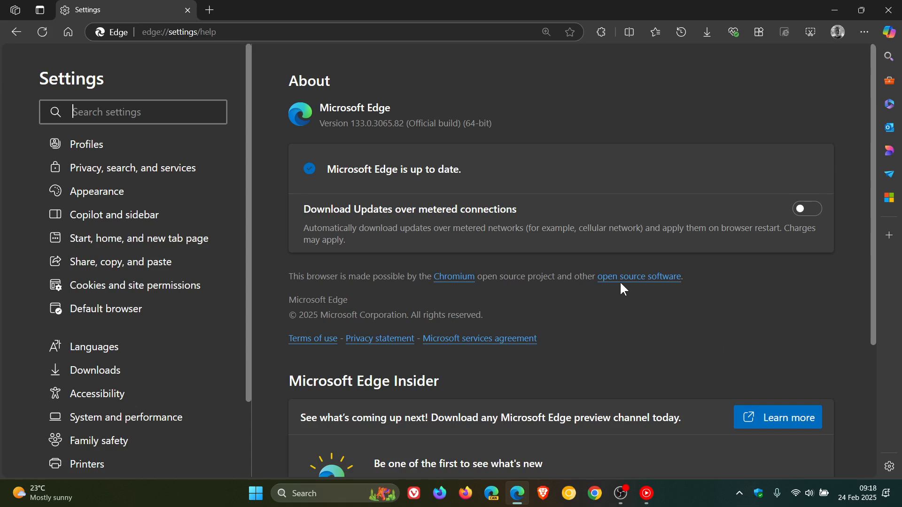
{"action": "mouse_move", "coordinate": [604, 320]}
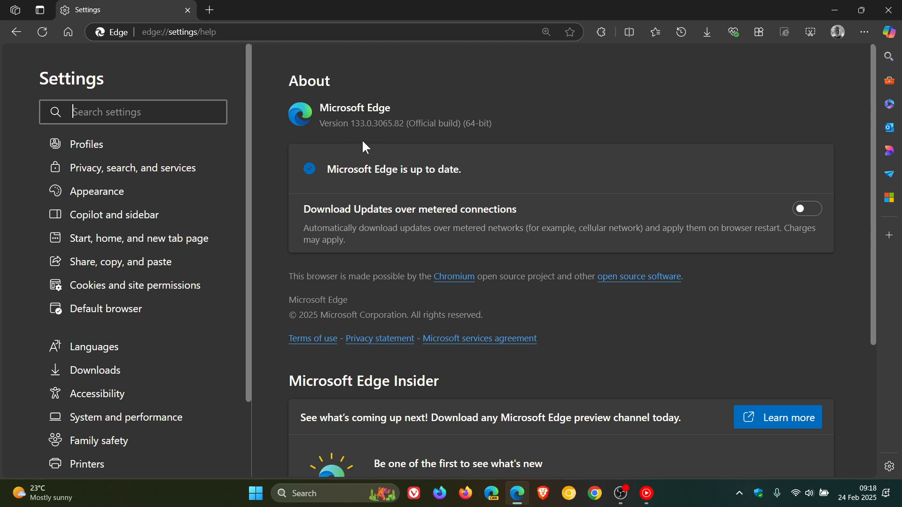
{"action": "mouse_move", "coordinate": [403, 143]}
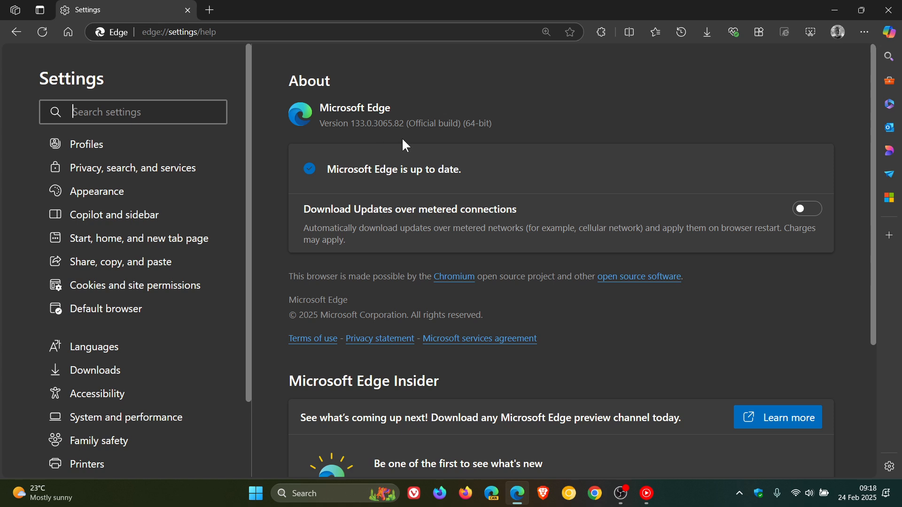
{"action": "mouse_move", "coordinate": [409, 144]}
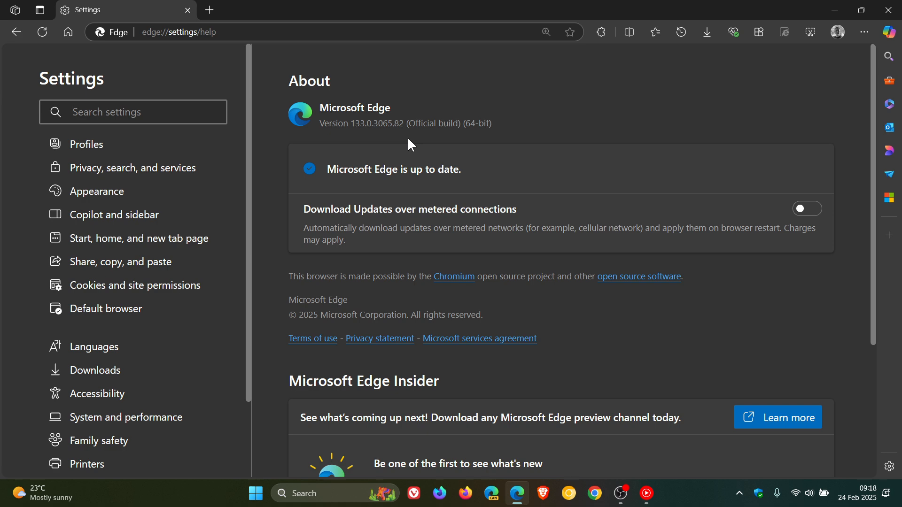
Return from the About page to the new tab home page via the Home button
{"action": "left_click", "coordinate": [132, 112]}
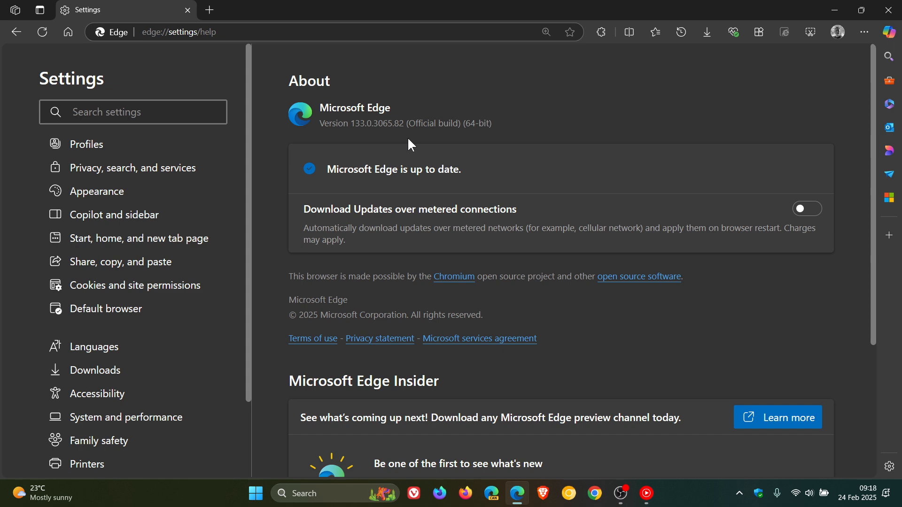
{"action": "left_click", "coordinate": [133, 112]}
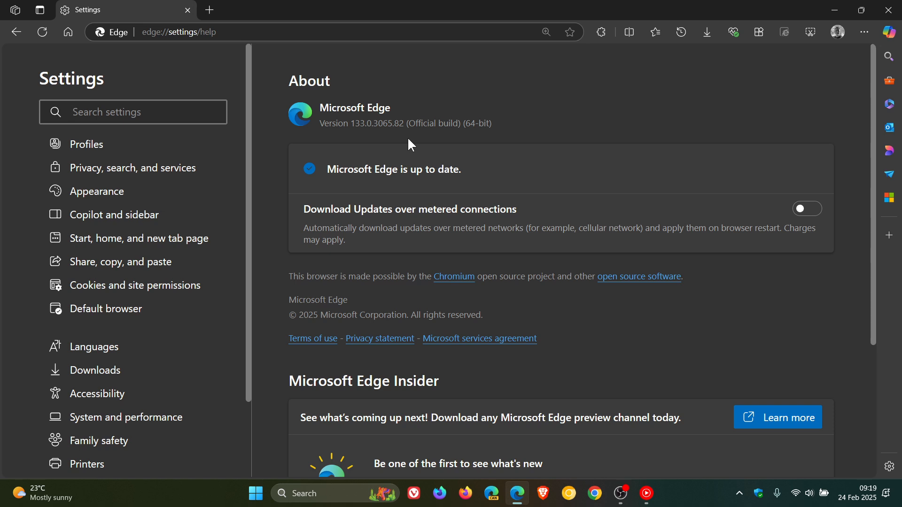
{"action": "left_click", "coordinate": [133, 111]}
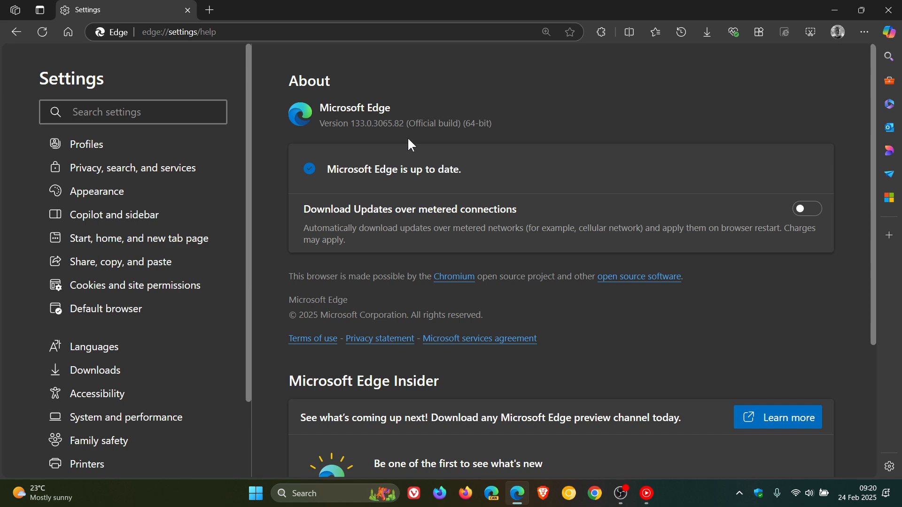
{"action": "left_click", "coordinate": [115, 112]}
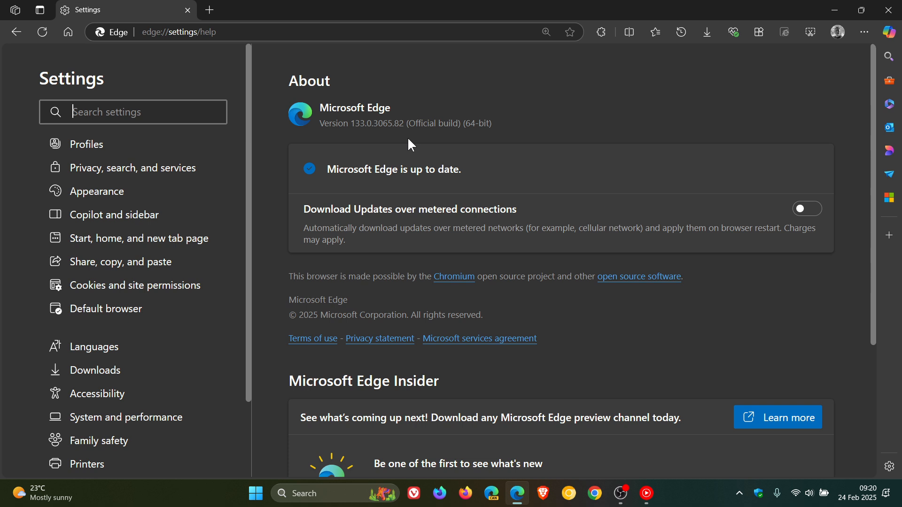
{"action": "mouse_move", "coordinate": [67, 32]}
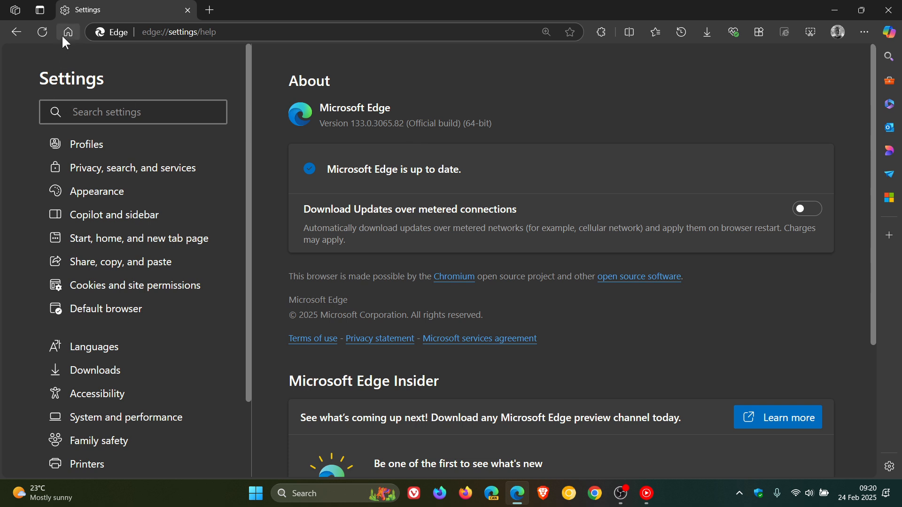
{"action": "left_click", "coordinate": [68, 32]}
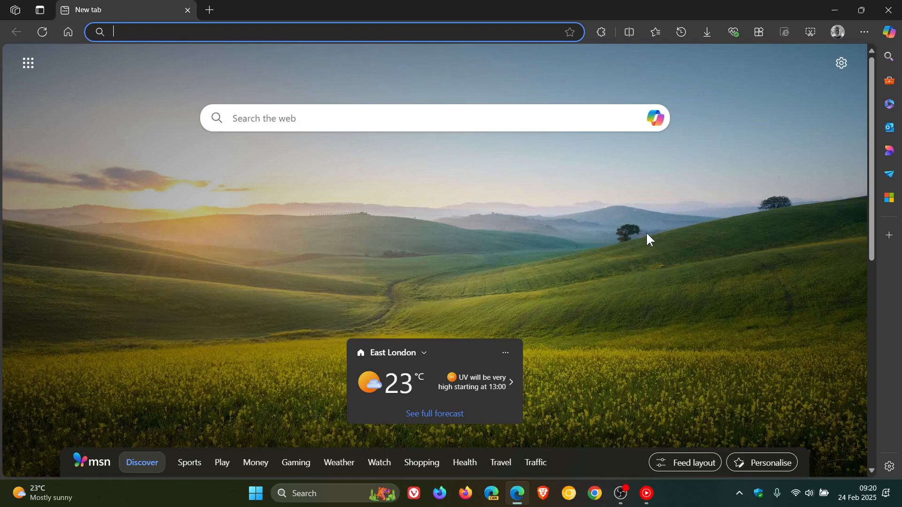